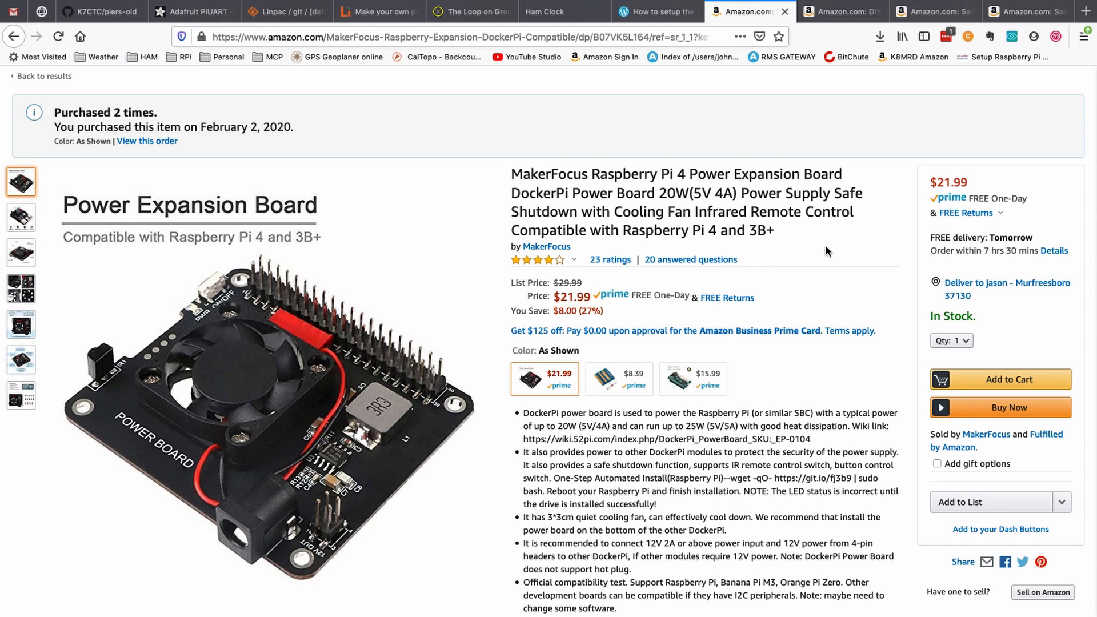
# Switch from the MakerFocus power board tab to the SanDisk 128GB Ultra Fit listing.
pyautogui.click(927, 12)
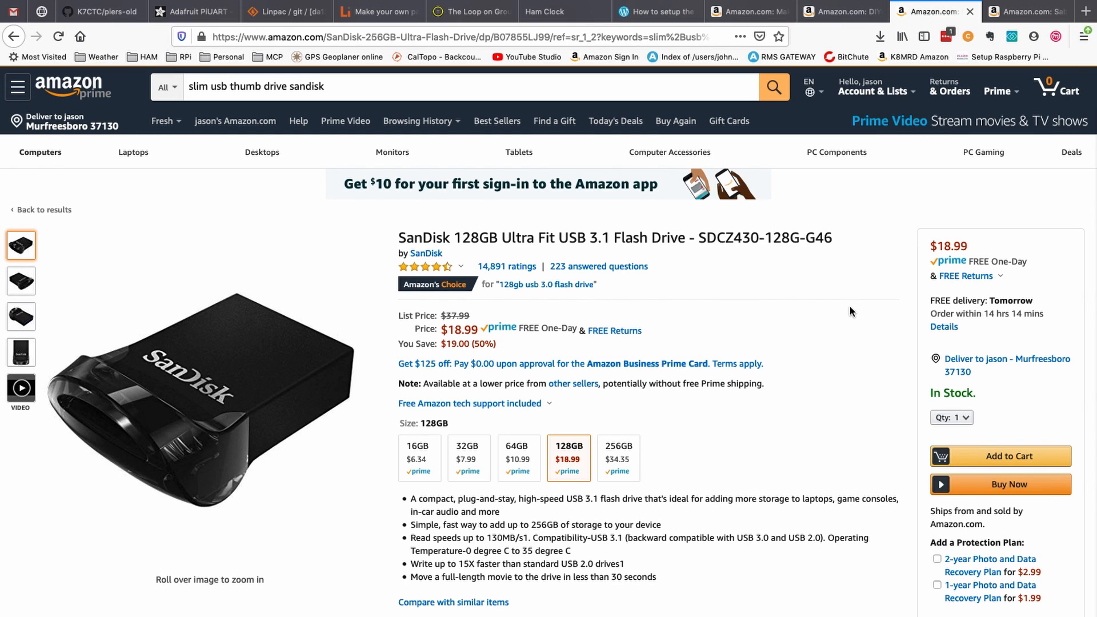
pyautogui.click(651, 12)
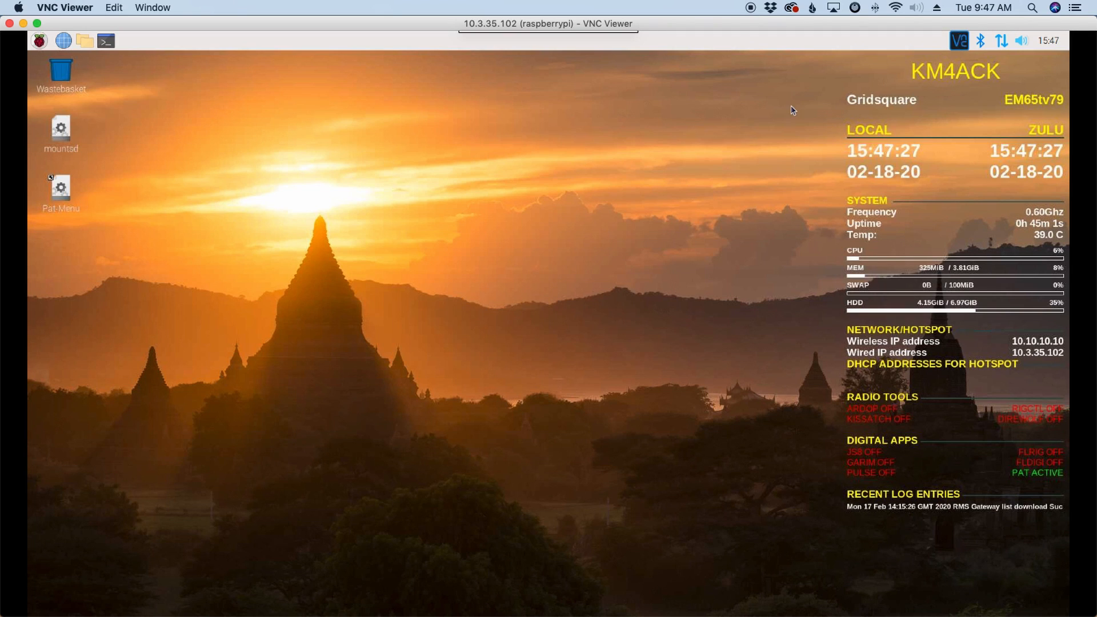
pyautogui.moveTo(1028, 121)
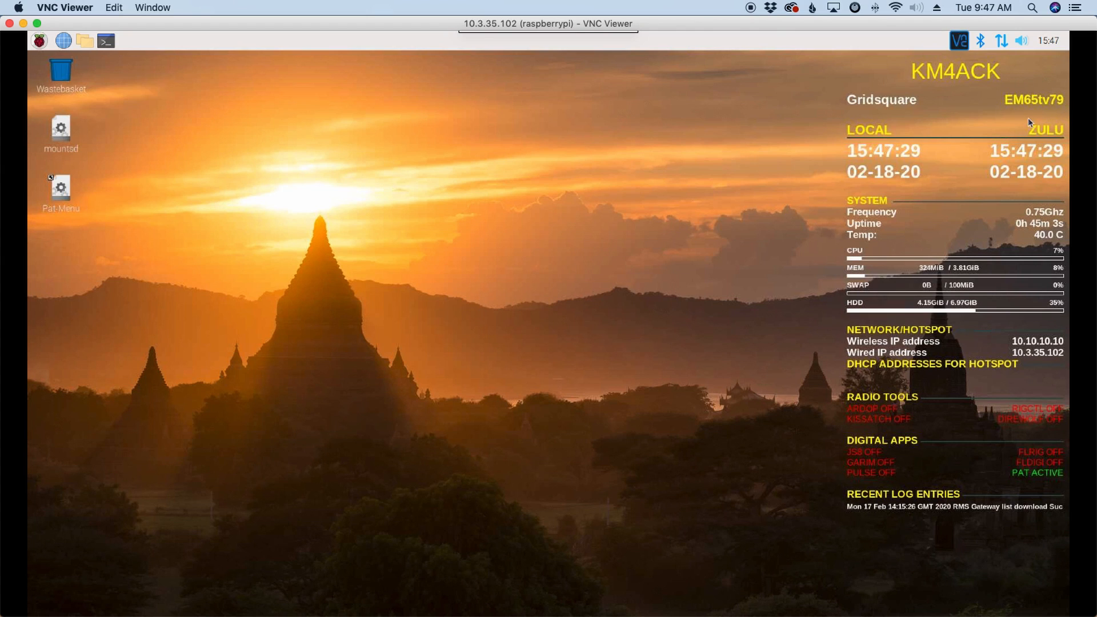
pyautogui.moveTo(490, 180)
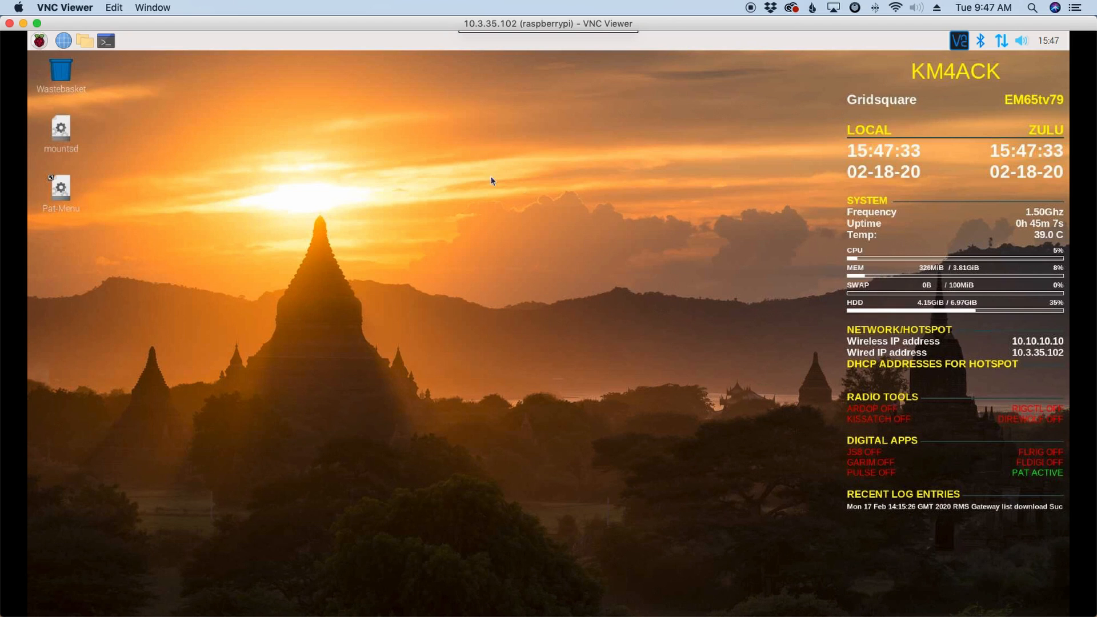
# Bring up the Raspberry Pi desktop at 10.3.35.102 in VNC Viewer.
pyautogui.click(39, 40)
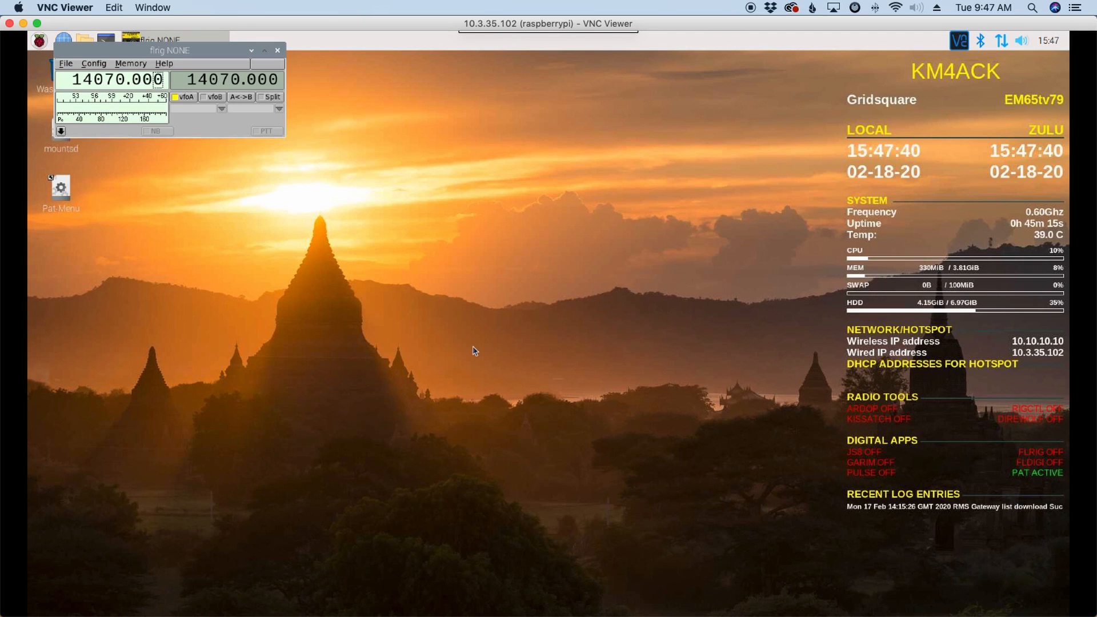
# Move the flrig window to the top centre beside the status panel and open its configuration.
pyautogui.moveTo(168, 50); pyautogui.dragTo(724, 73)
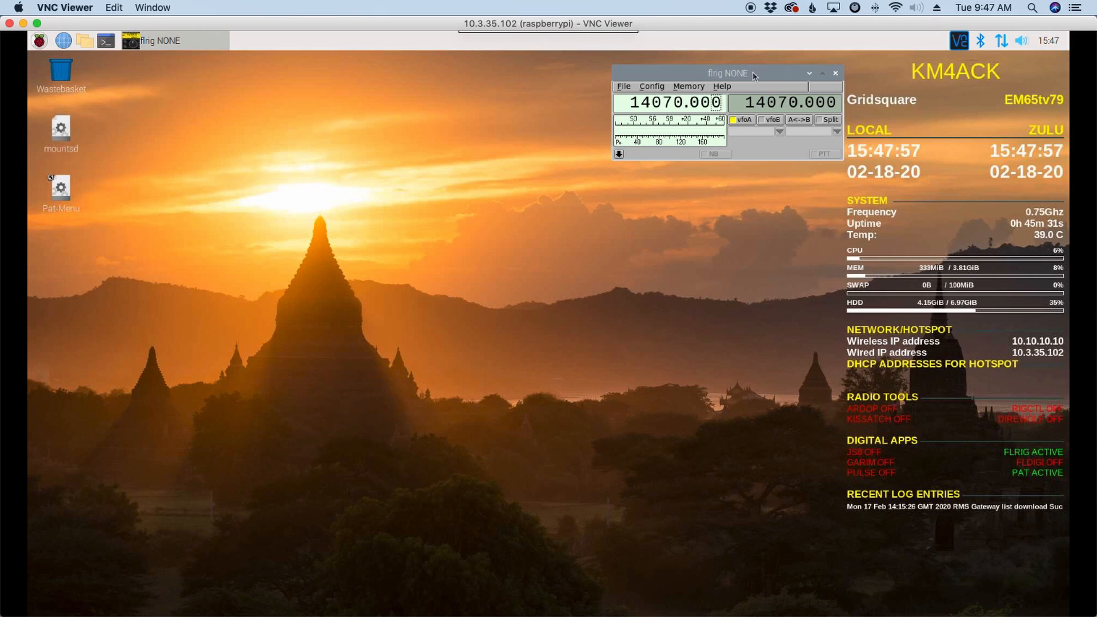
pyautogui.click(692, 203)
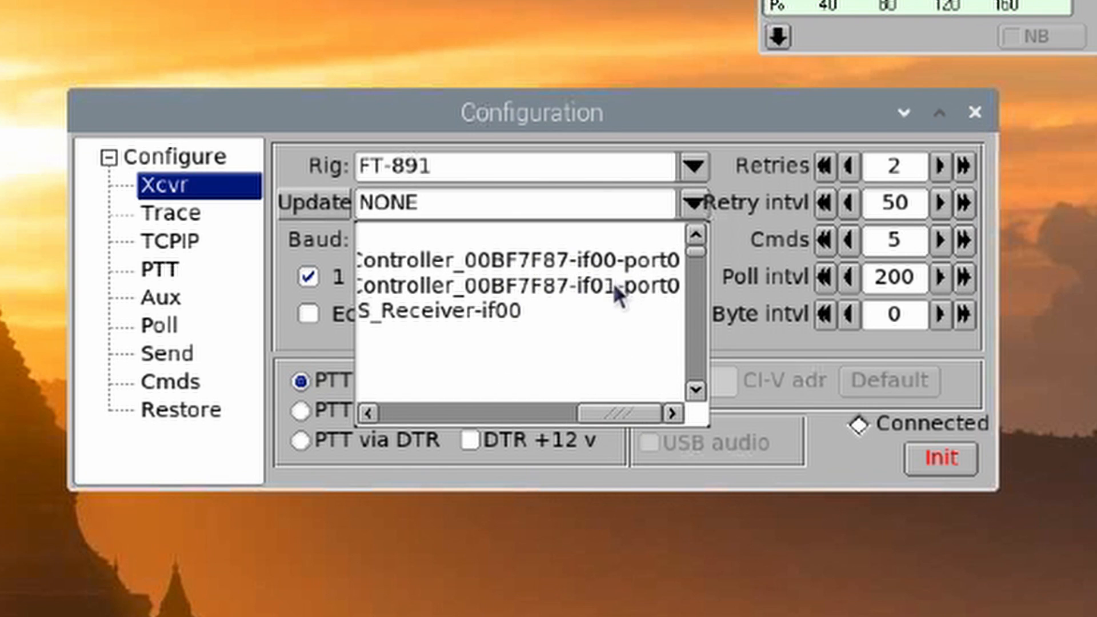
pyautogui.moveTo(612, 280)
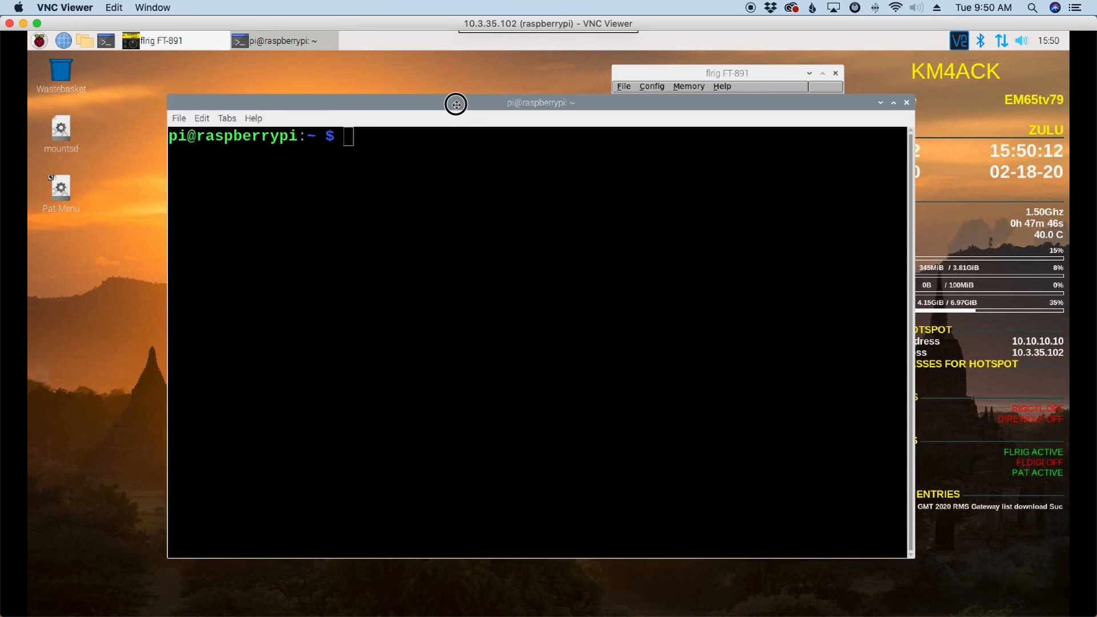
# Run pat configure to edit Pat's config in nano.
pyautogui.write('pat configure')
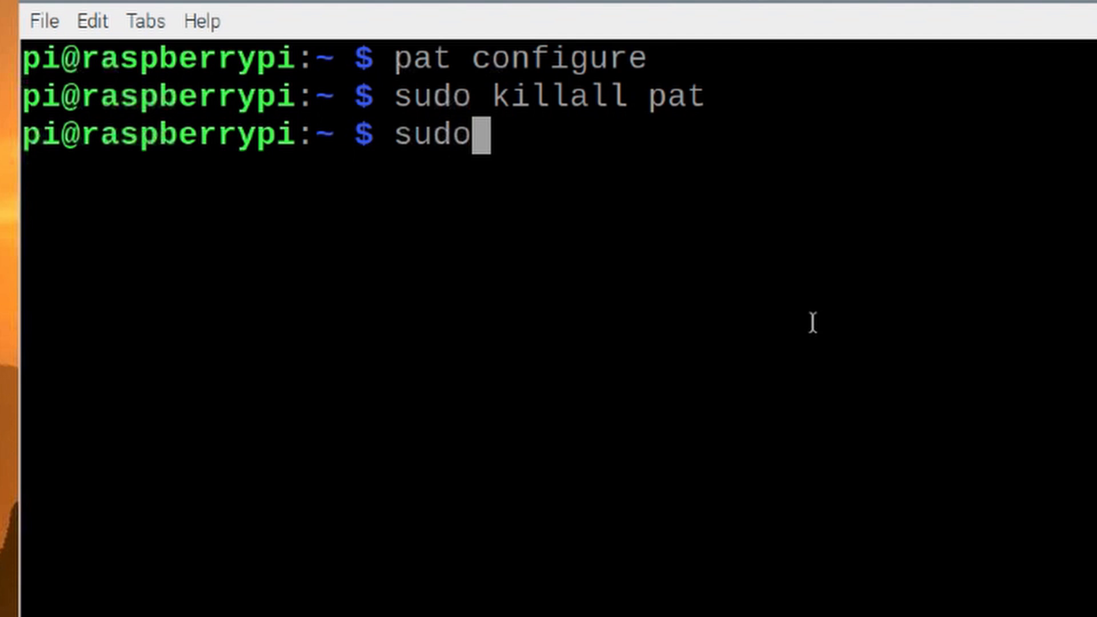
# Start the Pat service for user pi with systemctl start pat@pi.
pyautogui.write('systemctl start pat@pi')
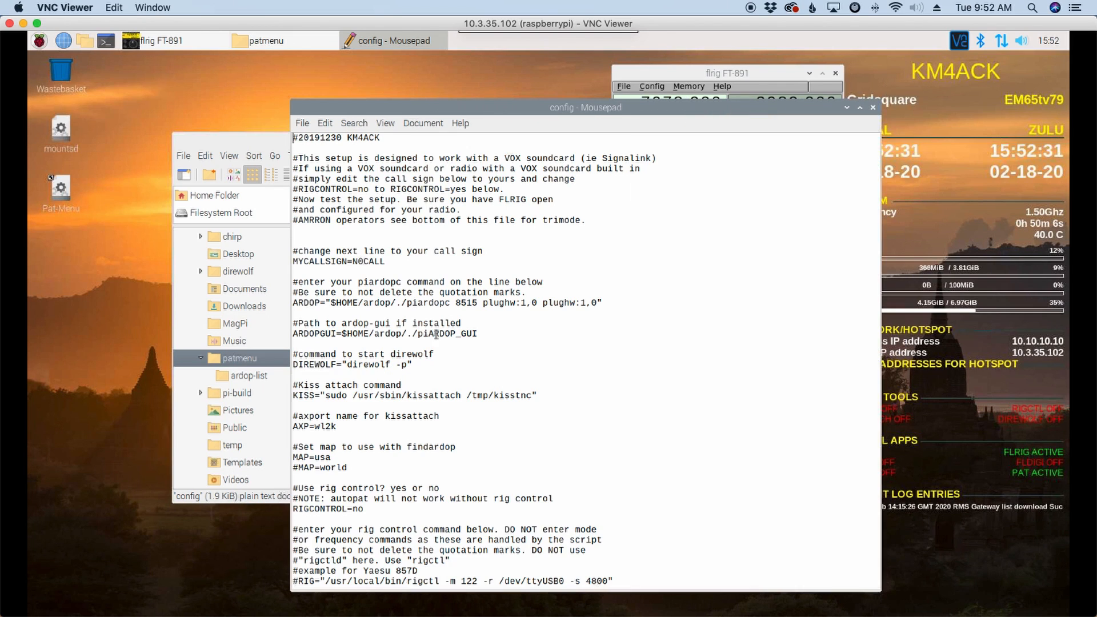
# Replace N0CALL with KM4ACK on the MYCALLSIGN line in Mousepad.
pyautogui.doubleClick(367, 261)
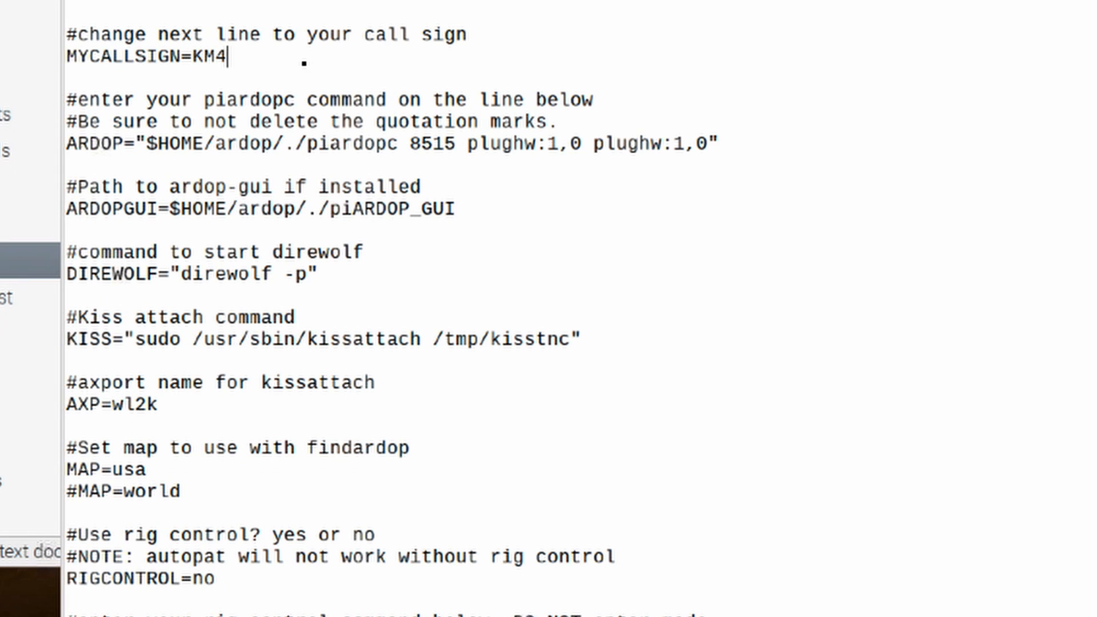
pyautogui.write('ACK')
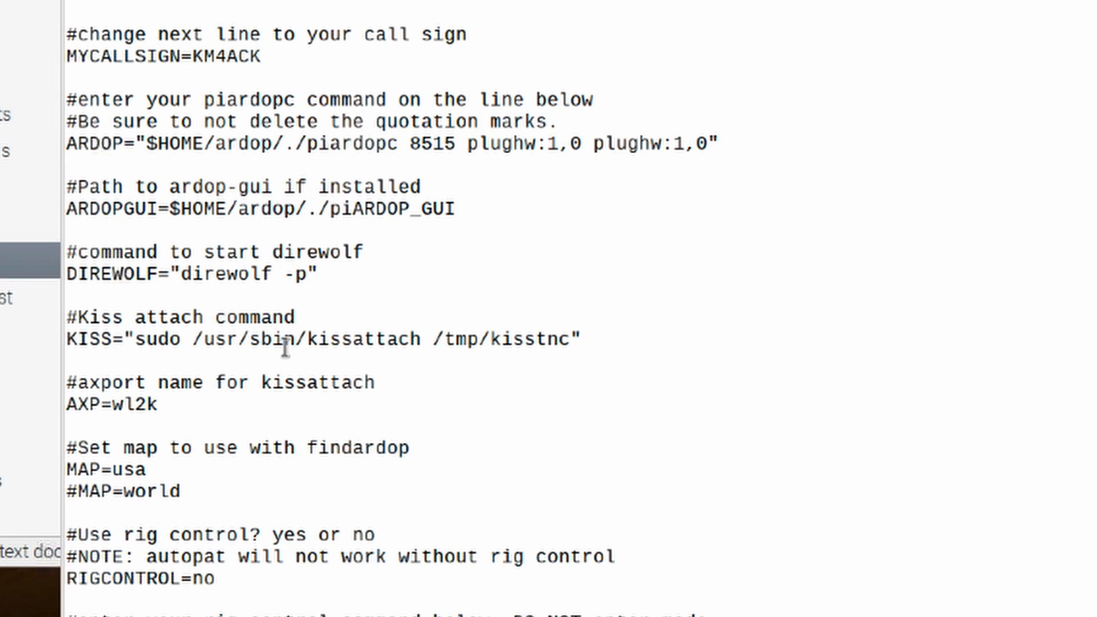
pyautogui.doubleClick(203, 578)
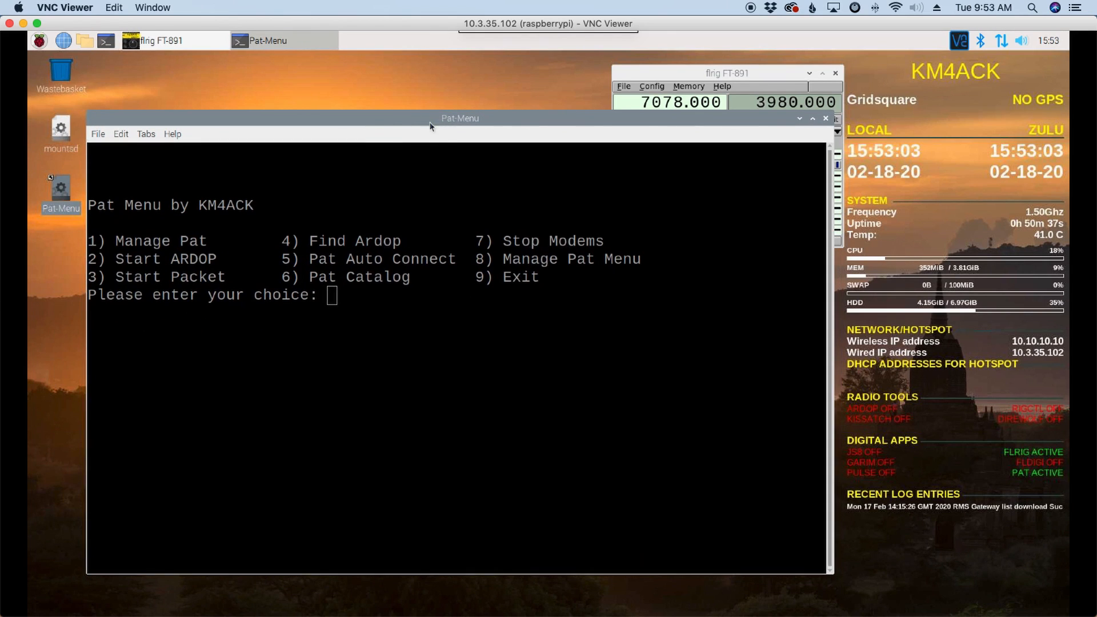
# Enter option 2 in Pat Menu to start ARDOP.
pyautogui.write('2')
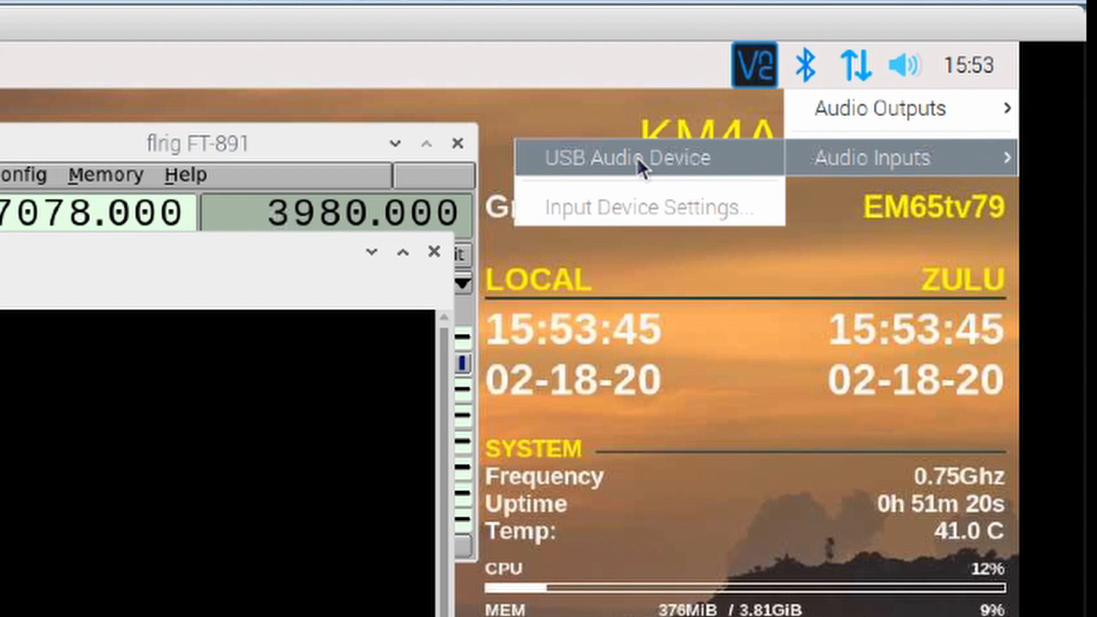
# Choose USB Audio Device as the Raspberry Pi's audio input.
pyautogui.click(649, 206)
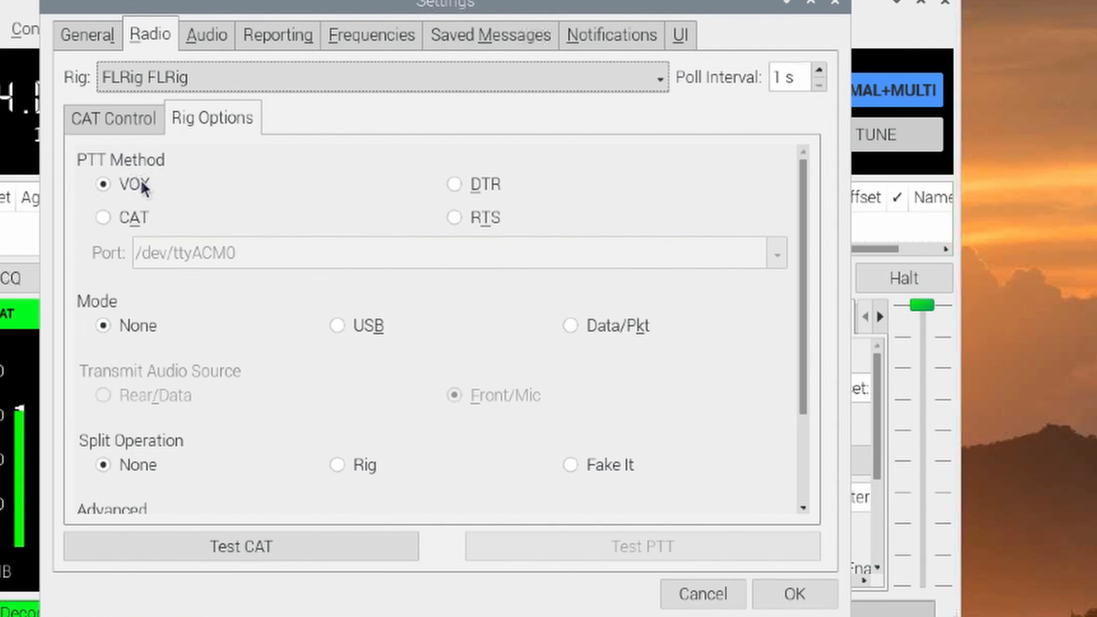
# Set JS8Call's push-to-talk option in the Radio settings.
pyautogui.click(570, 325)
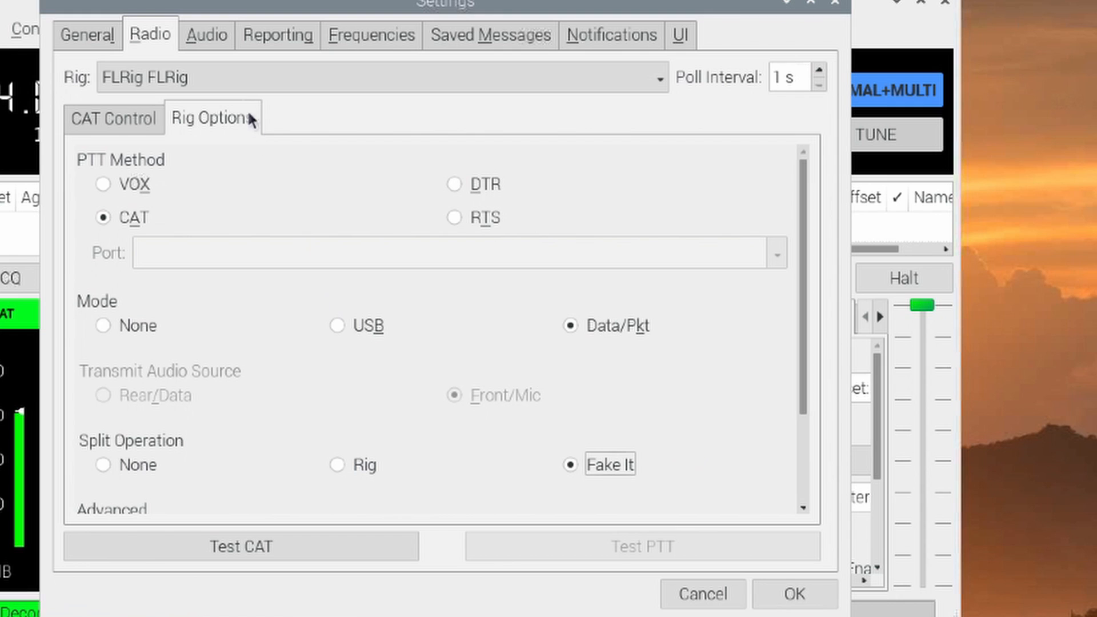
pyautogui.click(206, 35)
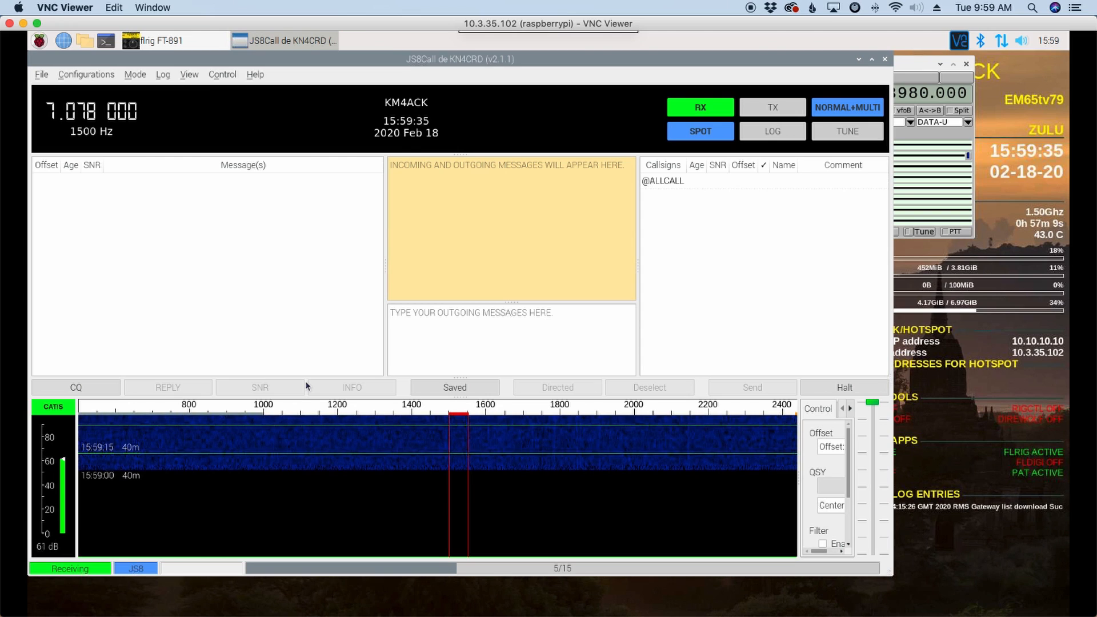
# Close Settings and watch the JS8Call waterfall receiving on 7.078 MHz.
pyautogui.click(40, 41)
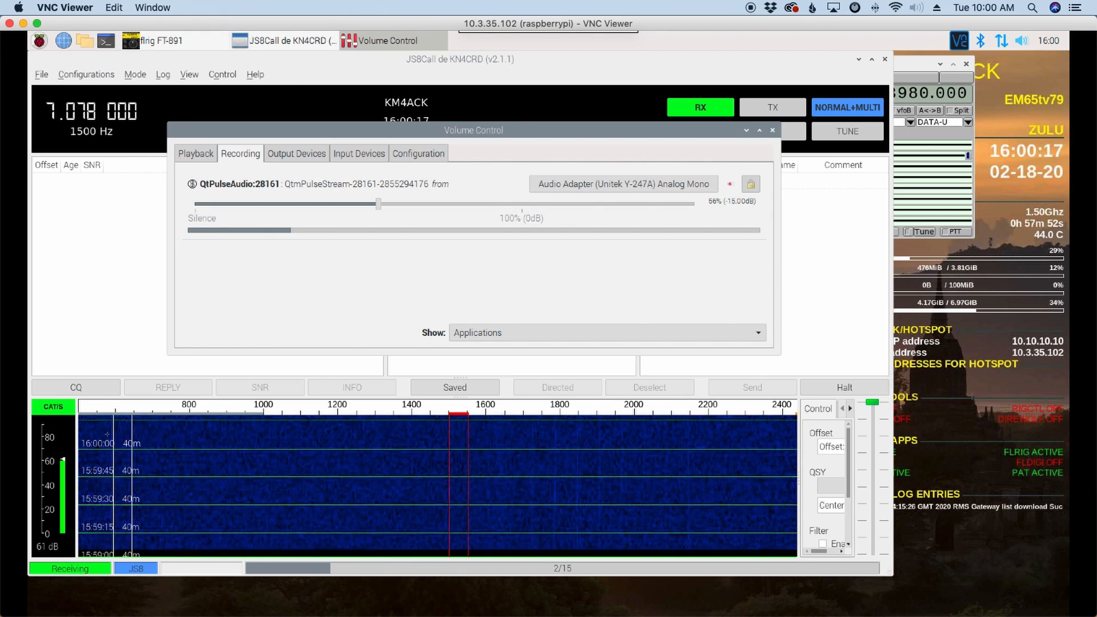
# Lower the QtPulseAudio recording stream to about 23% and close Volume Control.
pyautogui.moveTo(378, 203); pyautogui.dragTo(269, 203)
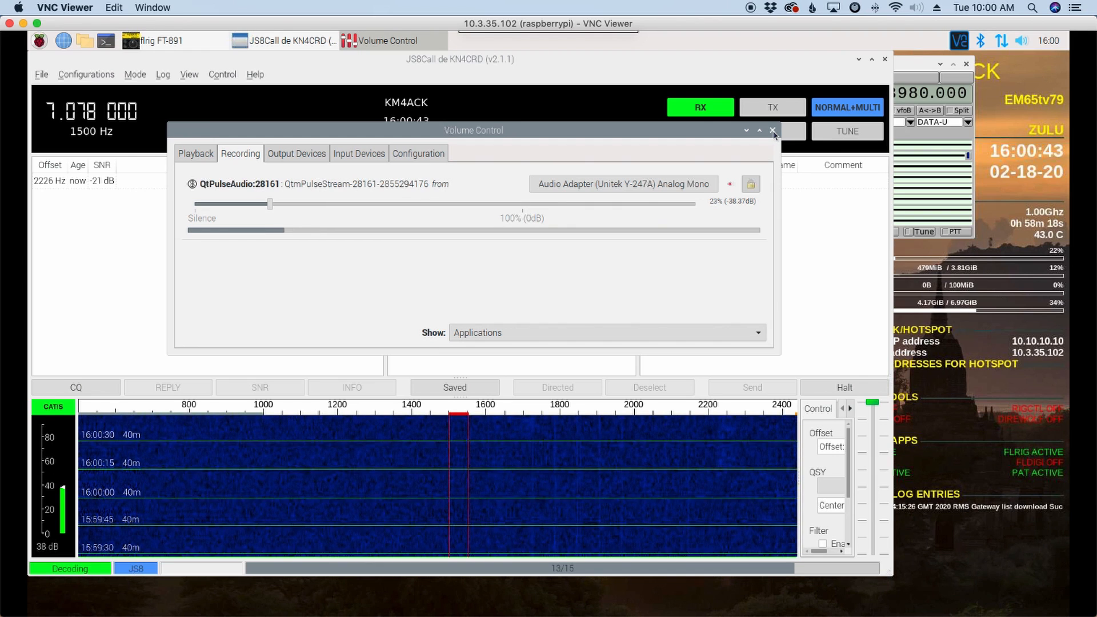
pyautogui.click(772, 131)
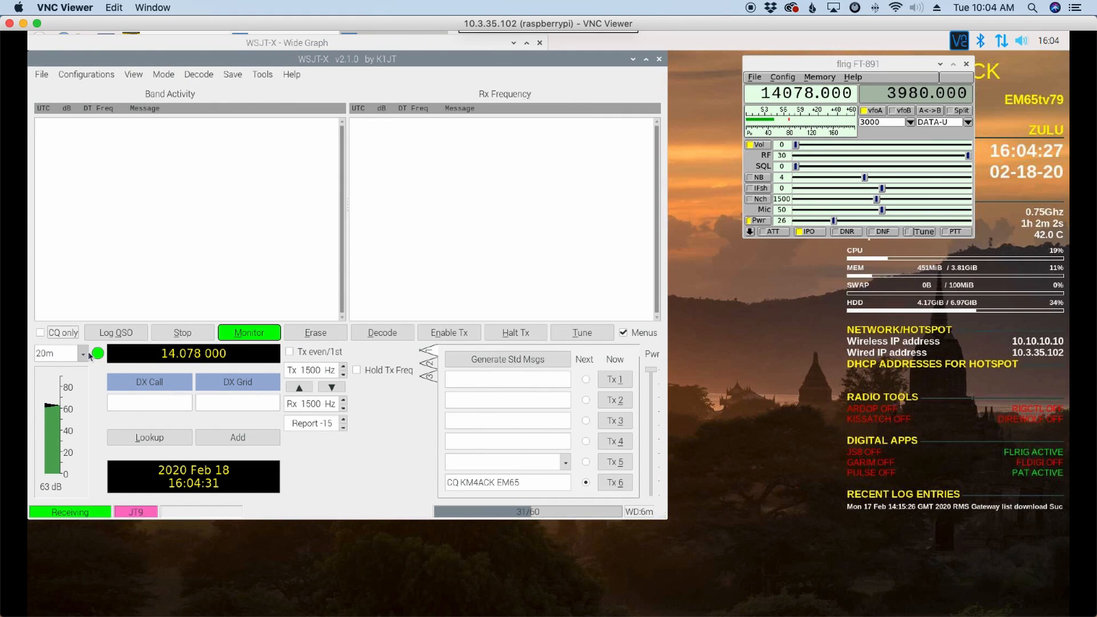
# Select 7.078 MHz (40m) from the WSJT-X band dropdown.
pyautogui.click(59, 353)
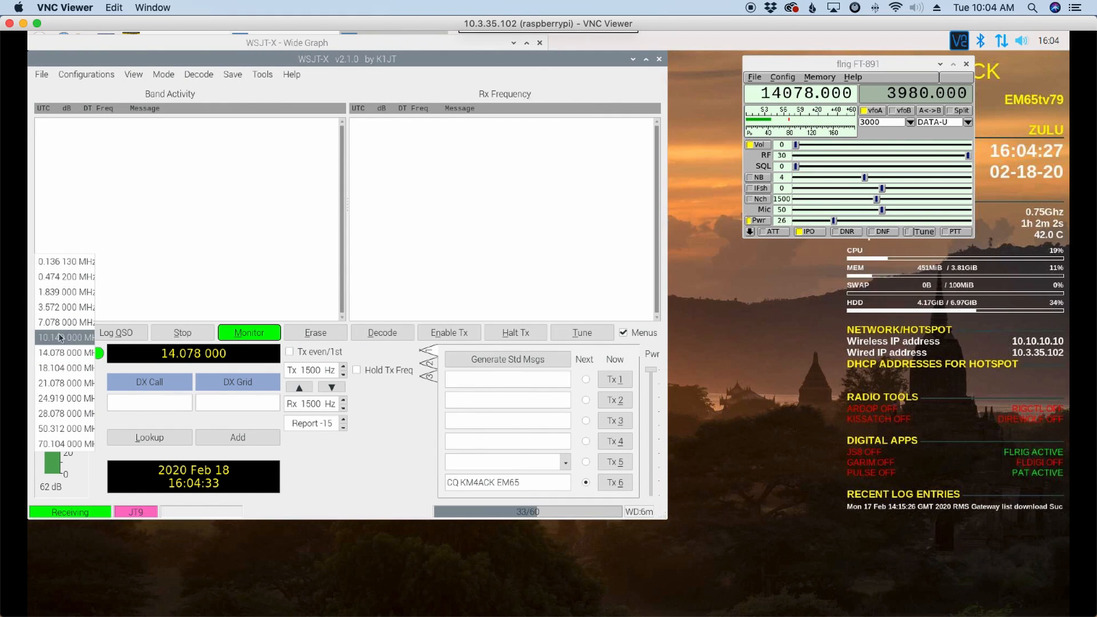
pyautogui.click(65, 323)
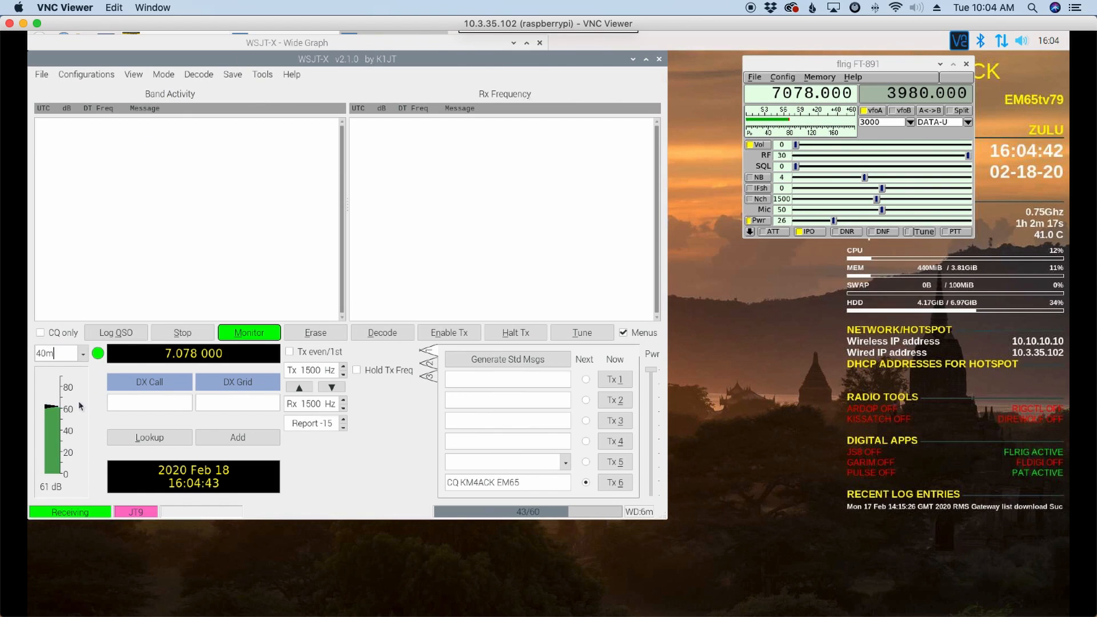